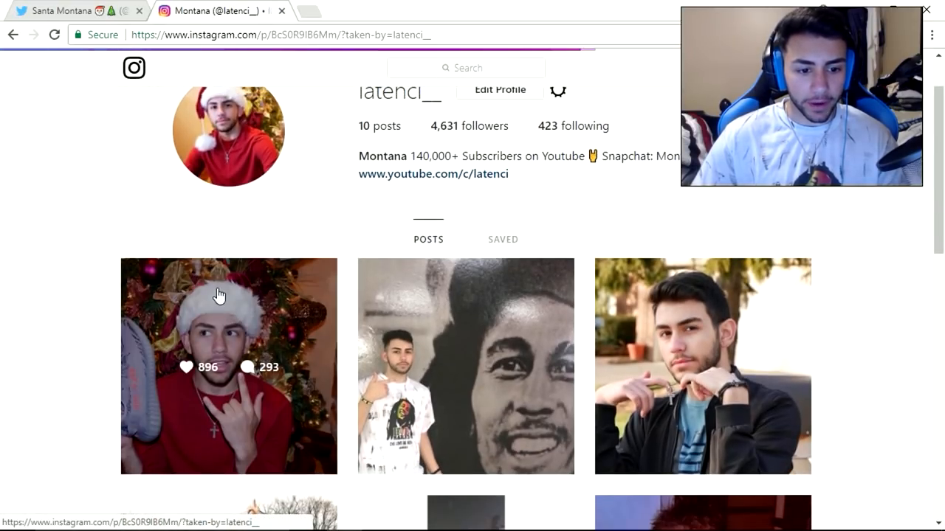
# Return from the Instagram profile to the blank 512×512 paint.net canvas.
pyautogui.click(228, 366)
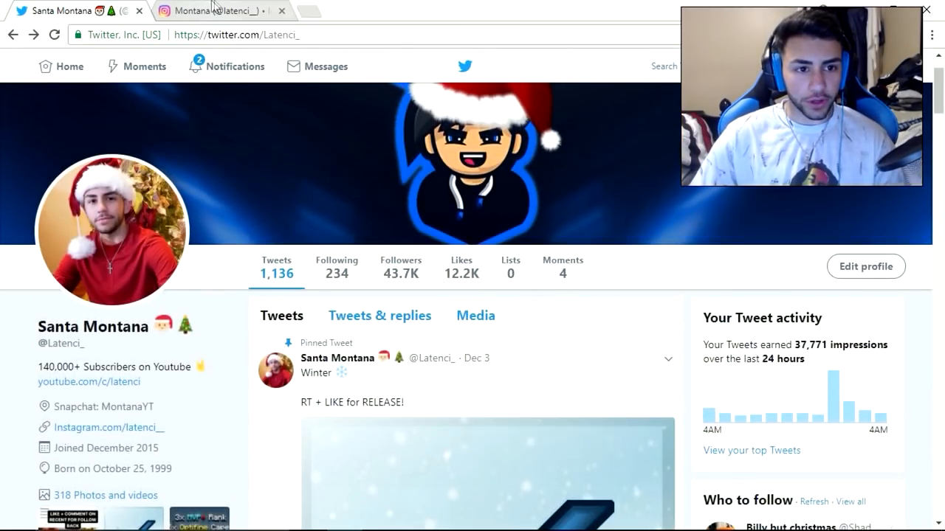
pyautogui.click(214, 10)
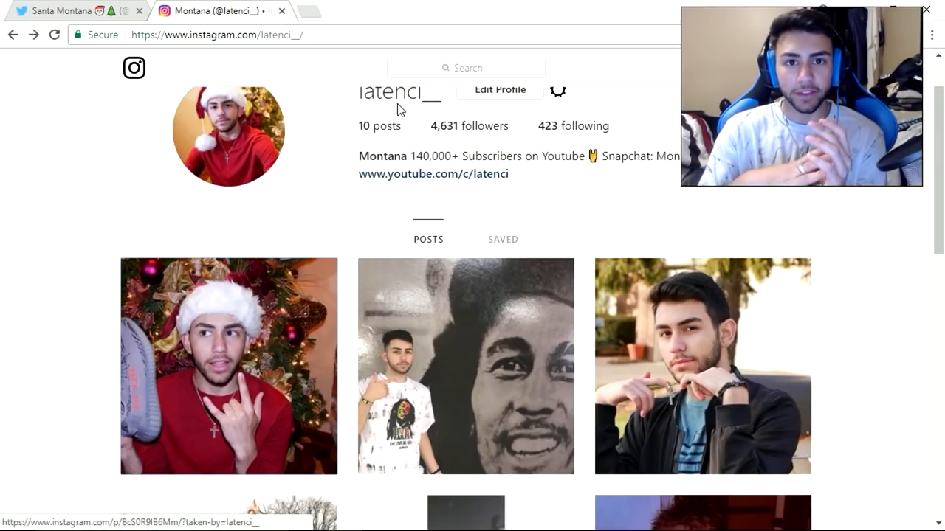
pyautogui.scroll(3)
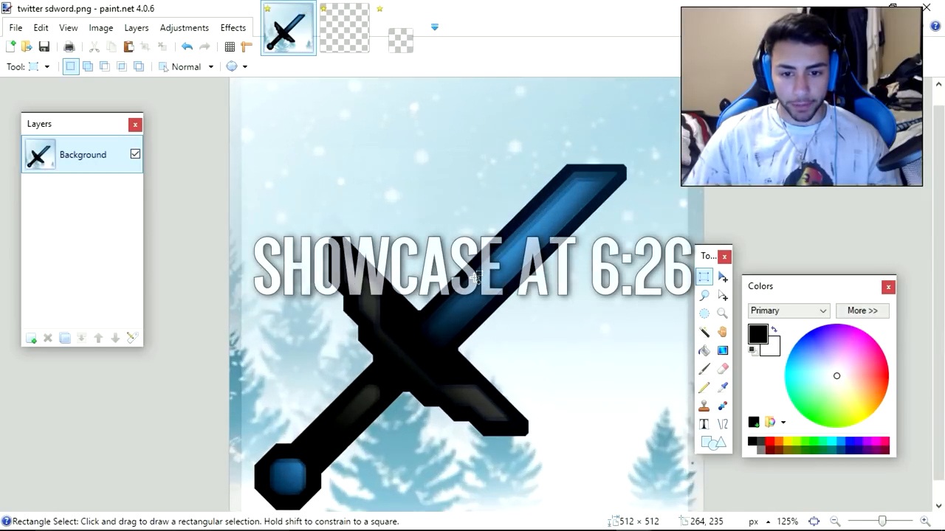
pyautogui.moveTo(232, 111); pyautogui.dragTo(665, 461)
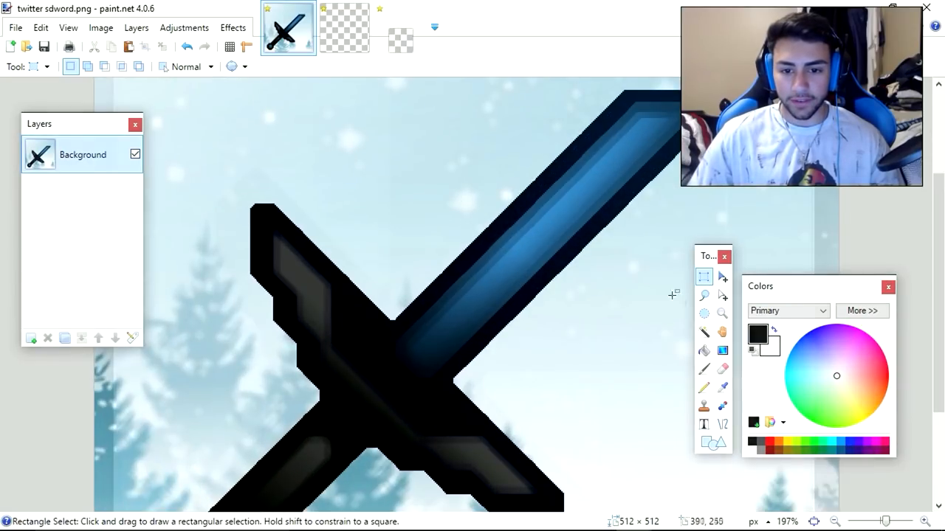
pyautogui.click(703, 332)
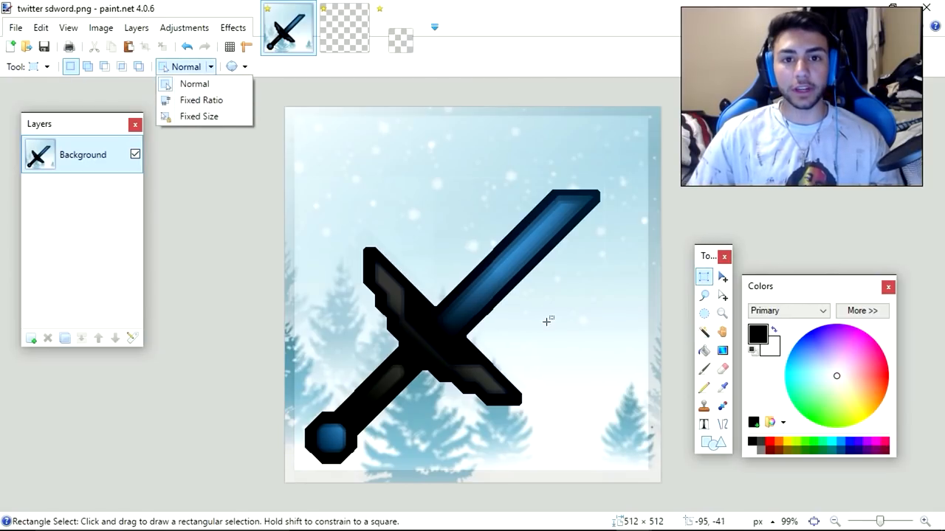
pyautogui.click(194, 83)
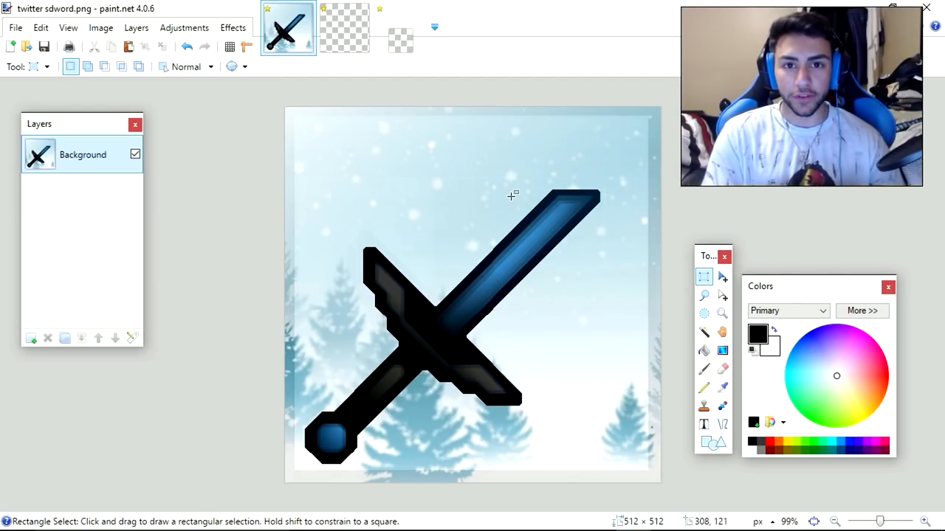
pyautogui.moveTo(559, 294)
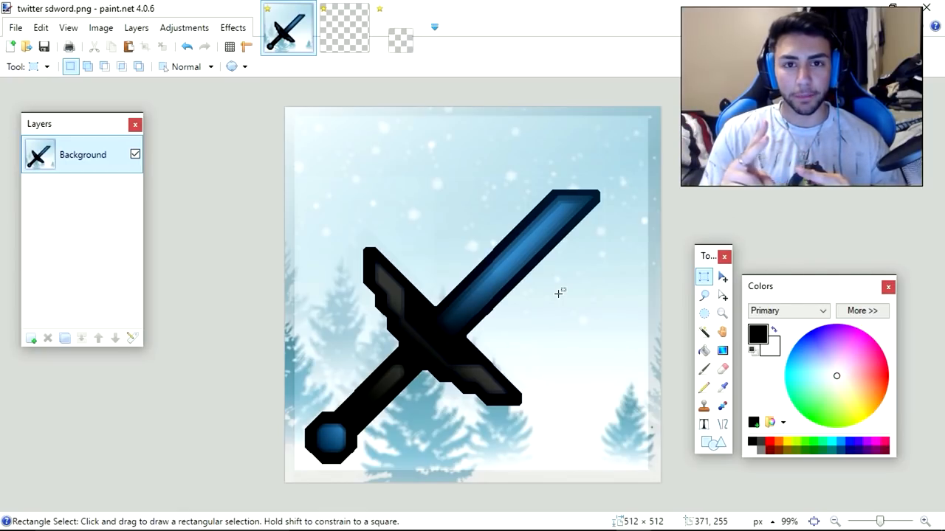
pyautogui.moveTo(344, 125)
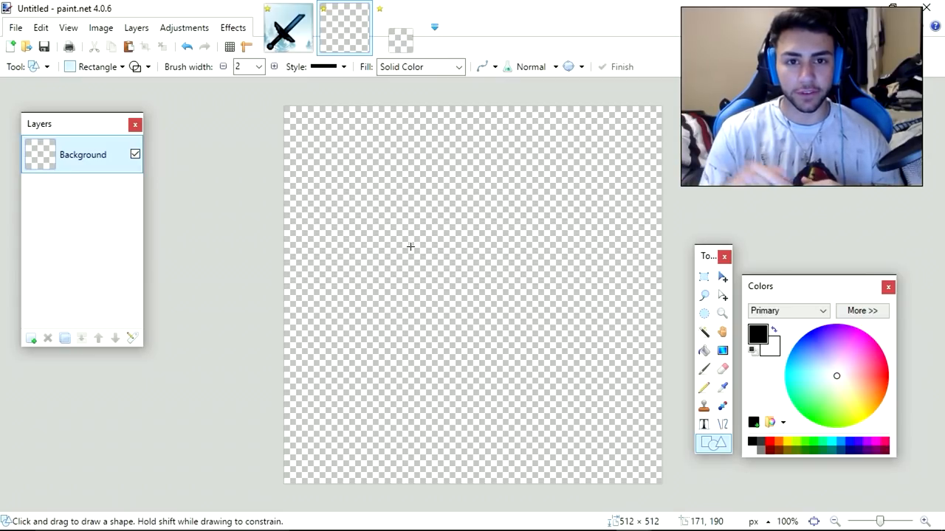
# With Ellipse at brush width 14, drag a thick black circle across the canvas.
pyautogui.click(232, 27)
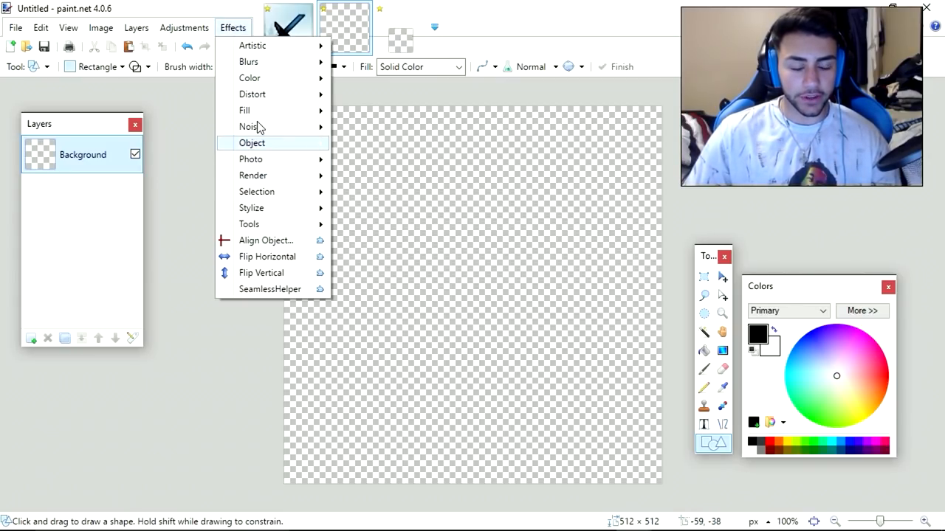
pyautogui.click(404, 212)
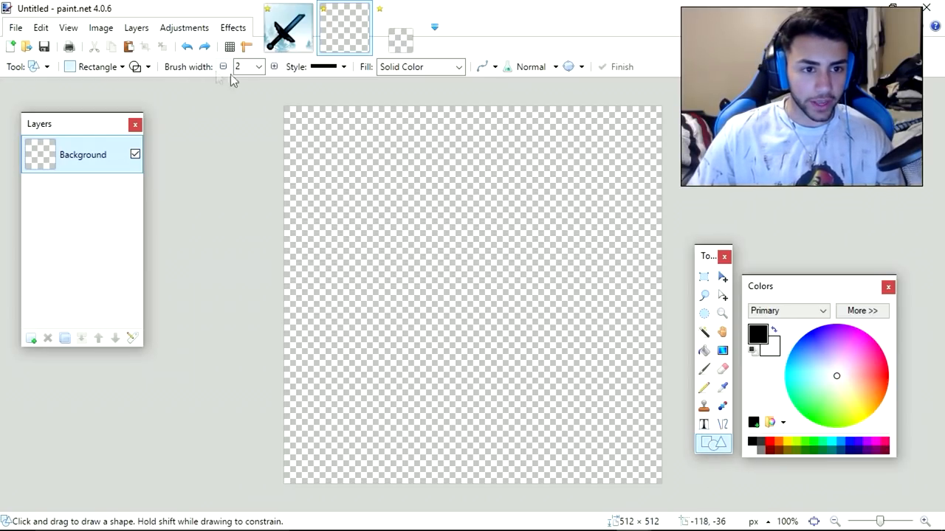
pyautogui.click(259, 66)
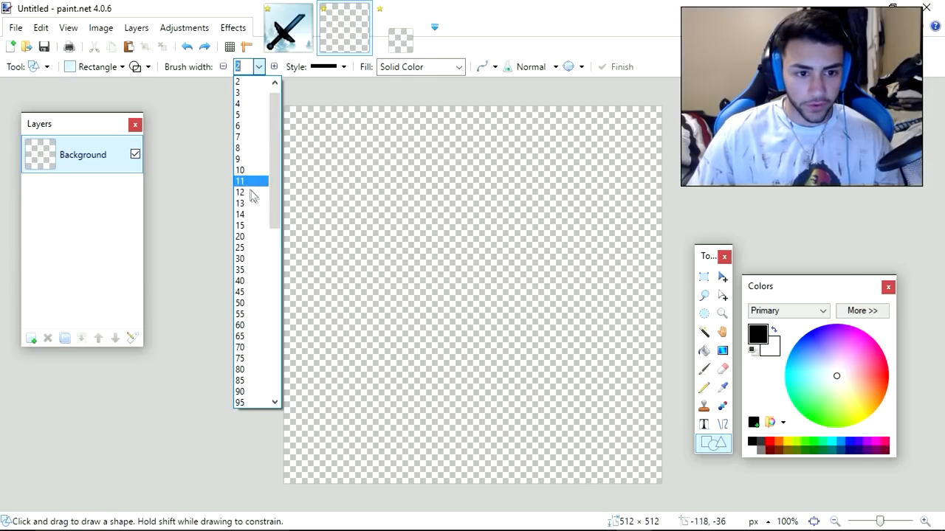
pyautogui.click(239, 203)
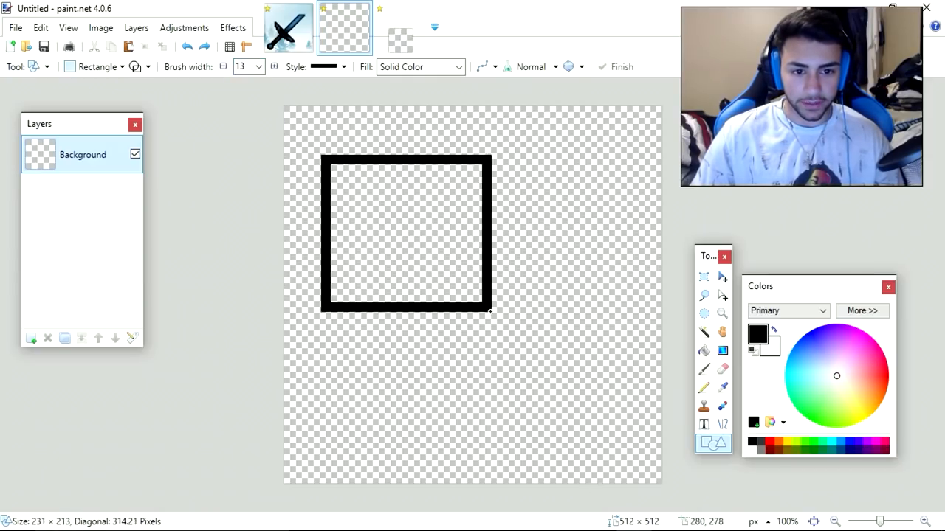
pyautogui.click(112, 67)
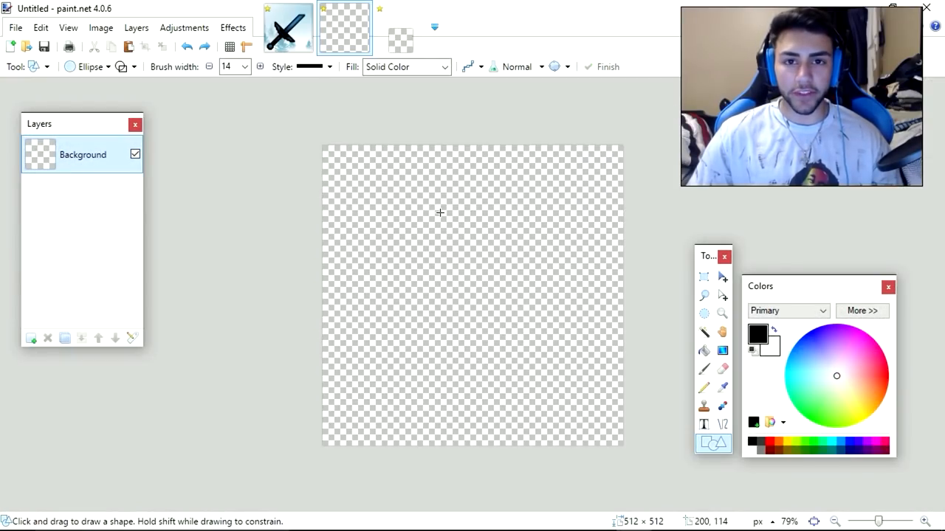
pyautogui.moveTo(424, 239)
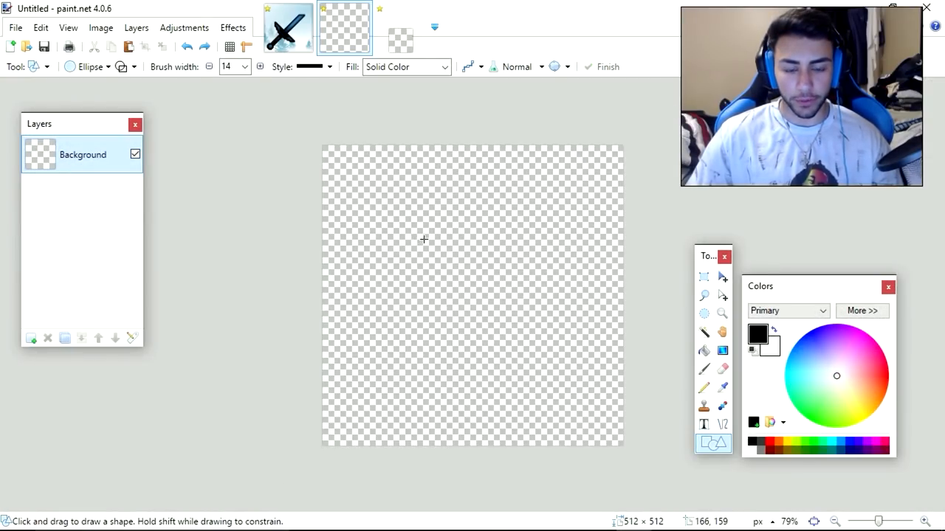
pyautogui.moveTo(372, 203); pyautogui.dragTo(472, 306)
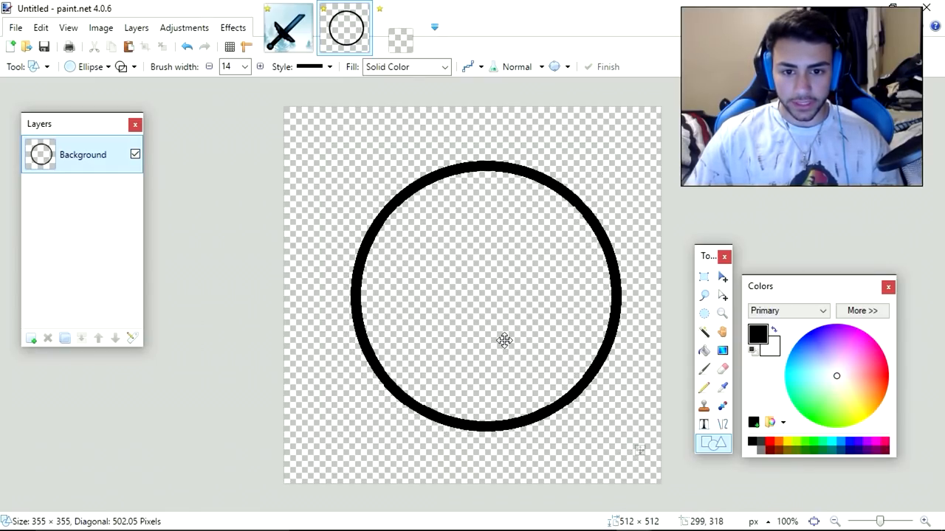
# Fill the circle interior with a light-blue to near-black diagonal gradient.
pyautogui.click(704, 277)
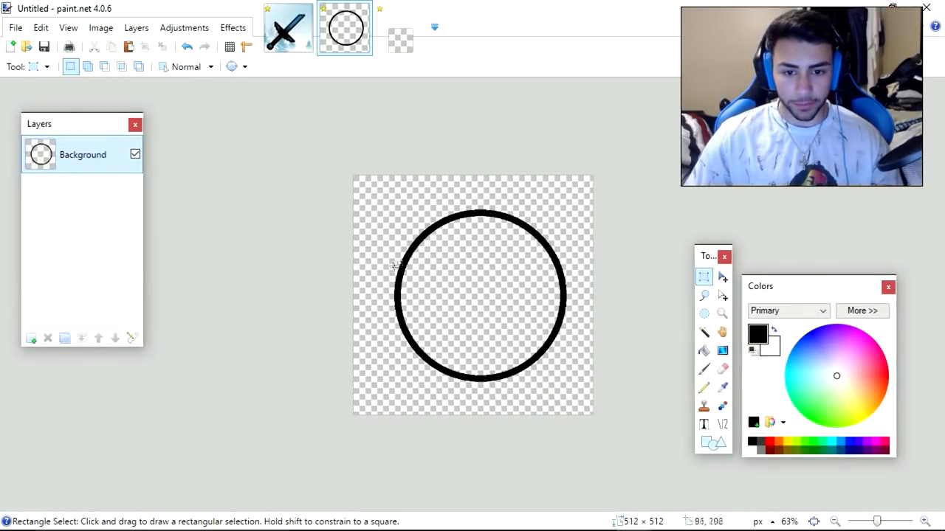
pyautogui.click(704, 332)
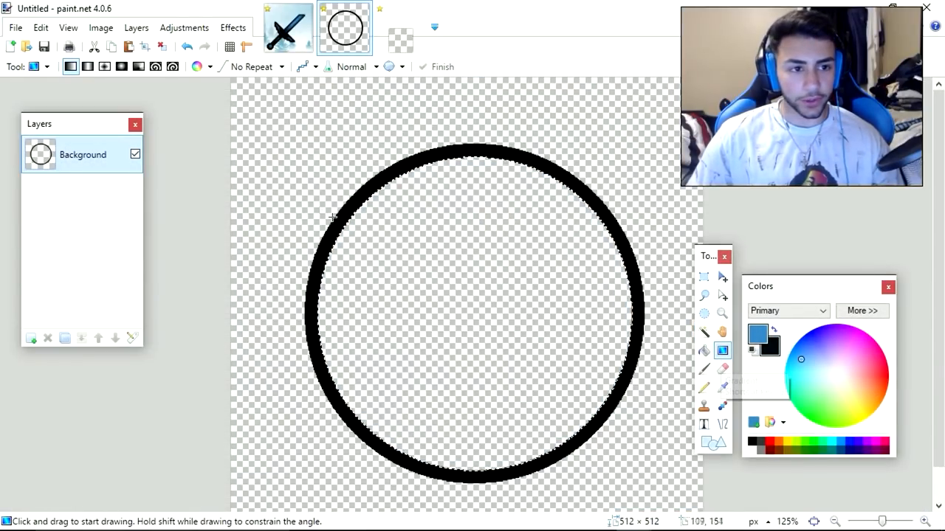
pyautogui.moveTo(122, 67)
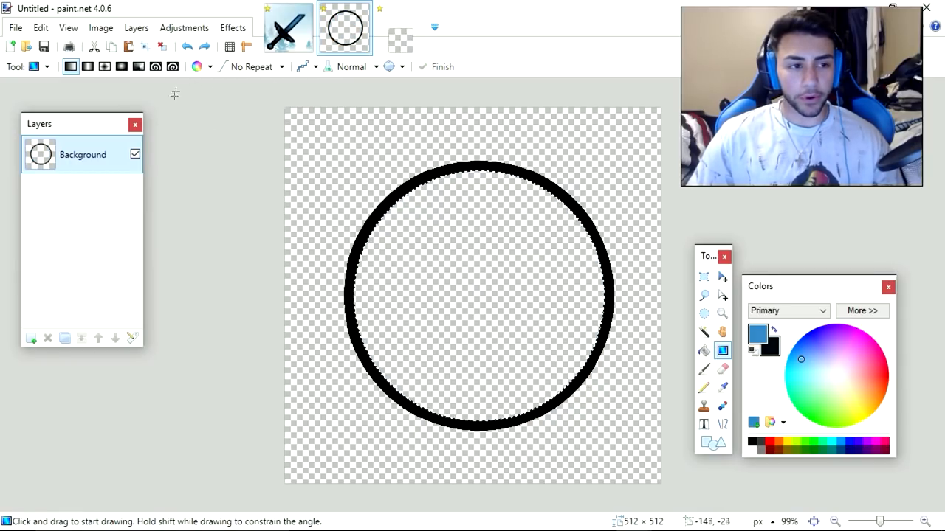
pyautogui.moveTo(384, 189); pyautogui.dragTo(578, 377)
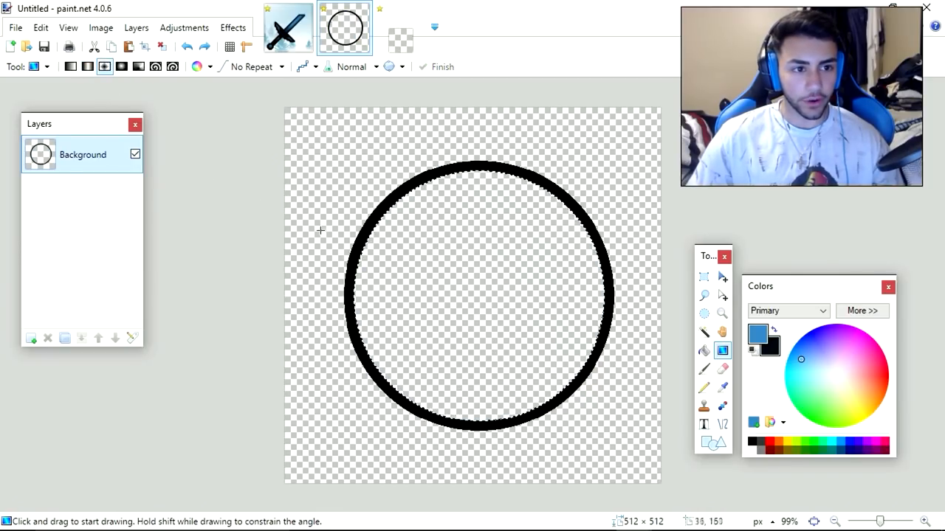
pyautogui.moveTo(469, 273); pyautogui.dragTo(650, 362)
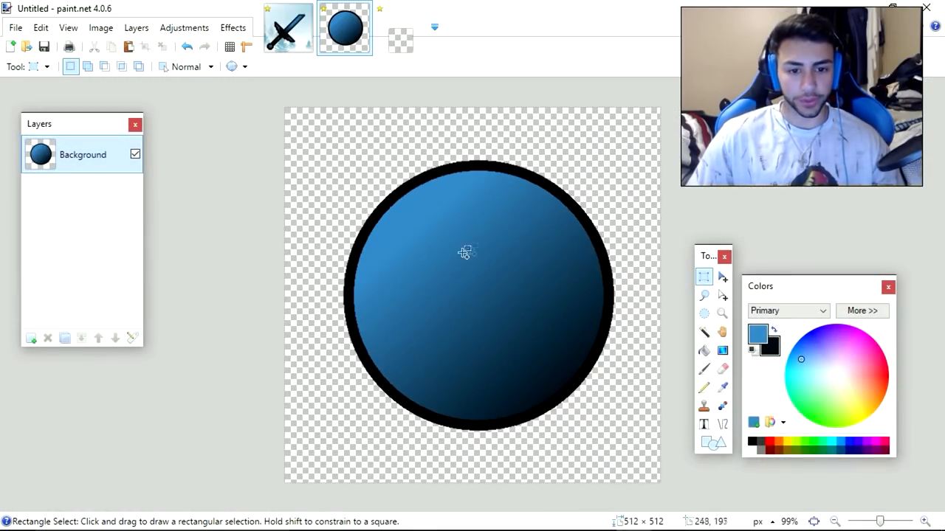
# Apply a Fragment effect and an Average Blur of radius 3 to the circle.
pyautogui.click(233, 27)
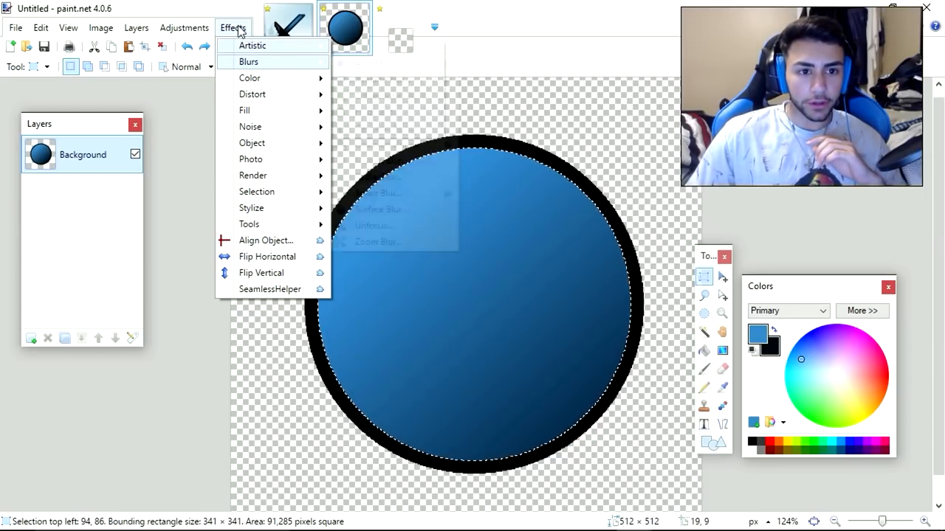
pyautogui.click(251, 94)
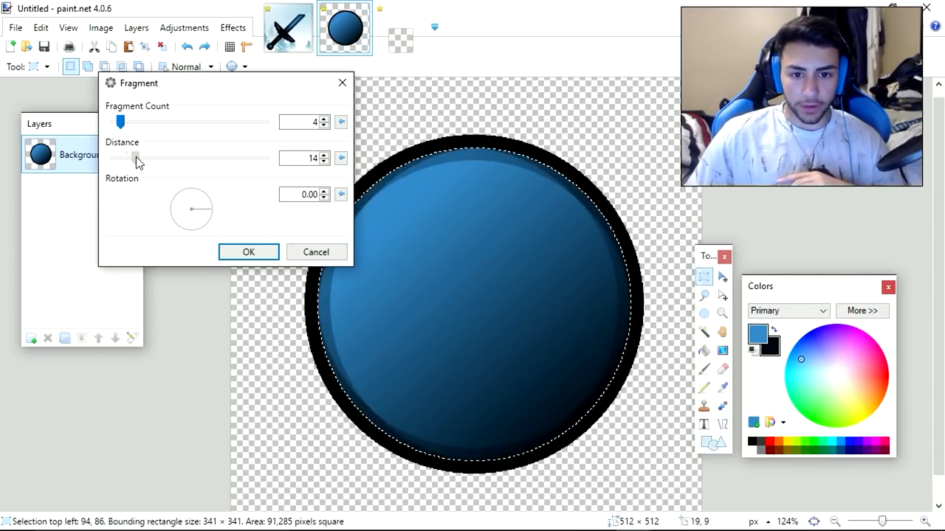
pyautogui.moveTo(133, 158); pyautogui.dragTo(125, 158)
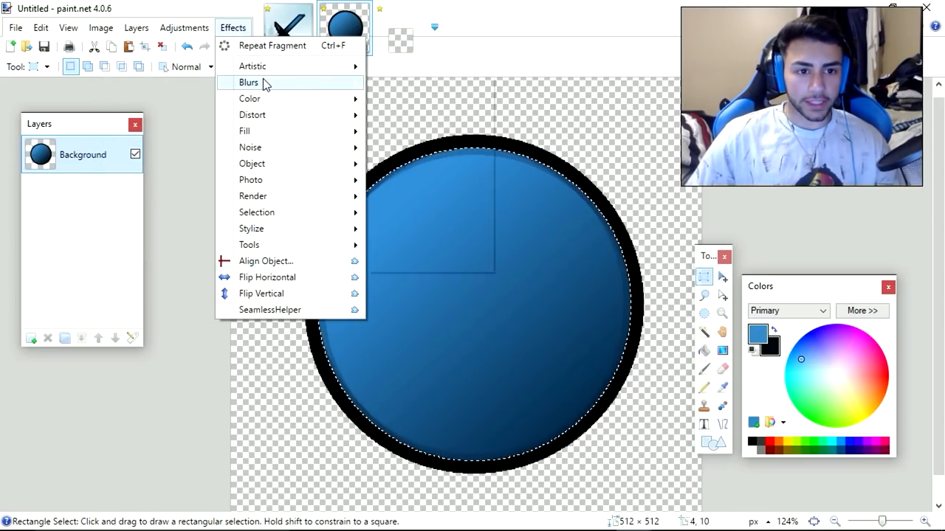
pyautogui.click(249, 82)
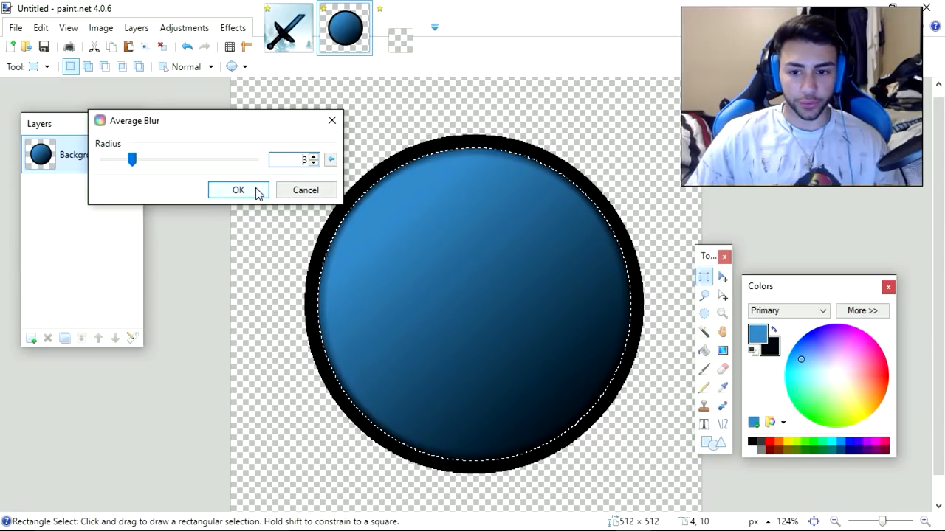
pyautogui.click(238, 190)
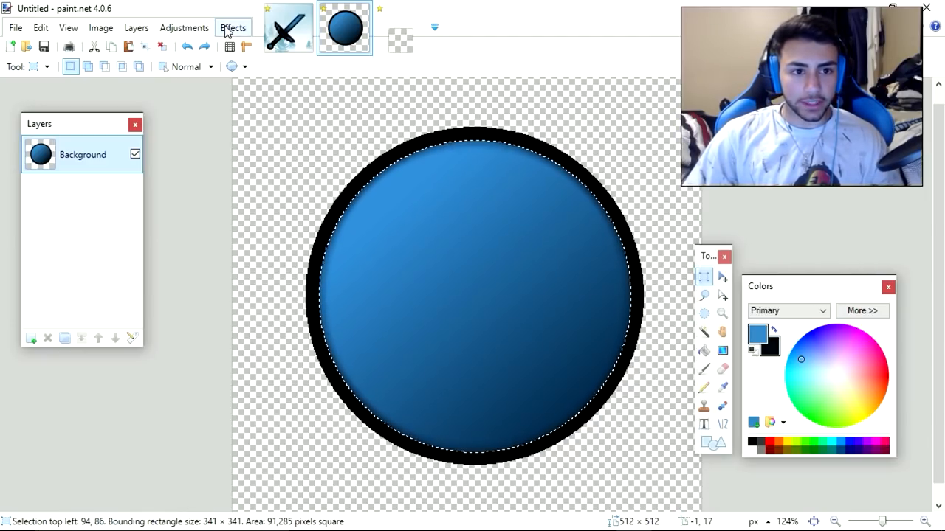
# Apply a Vignette centred toward the upper left with radius about 1.23.
pyautogui.click(233, 28)
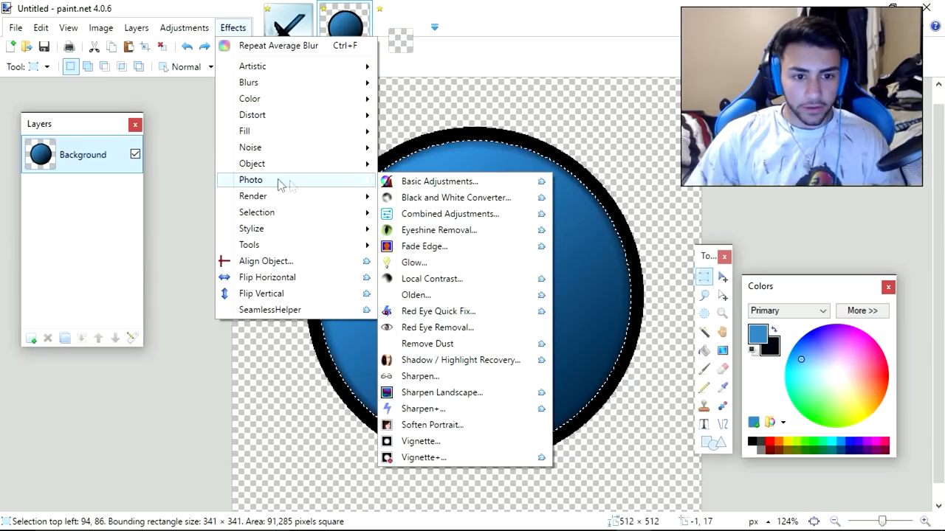
pyautogui.click(420, 440)
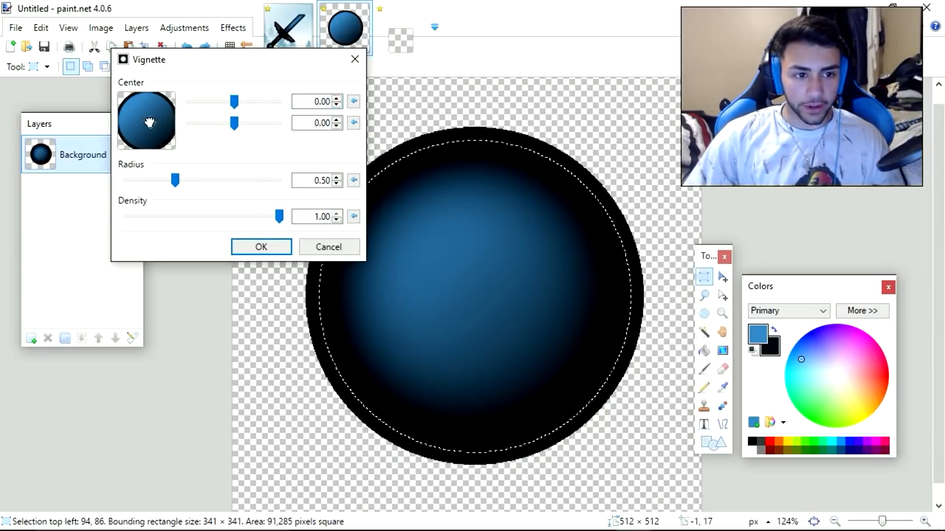
pyautogui.moveTo(175, 179); pyautogui.dragTo(215, 179)
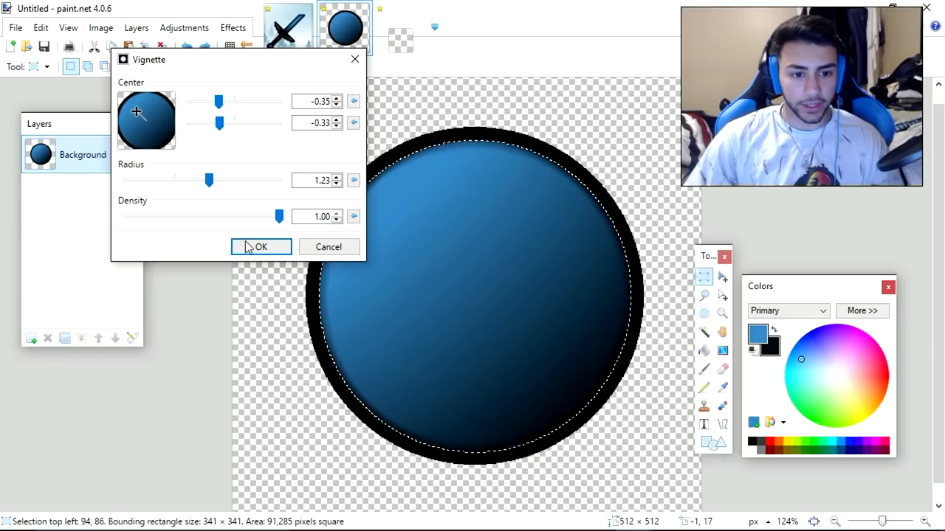
pyautogui.click(260, 247)
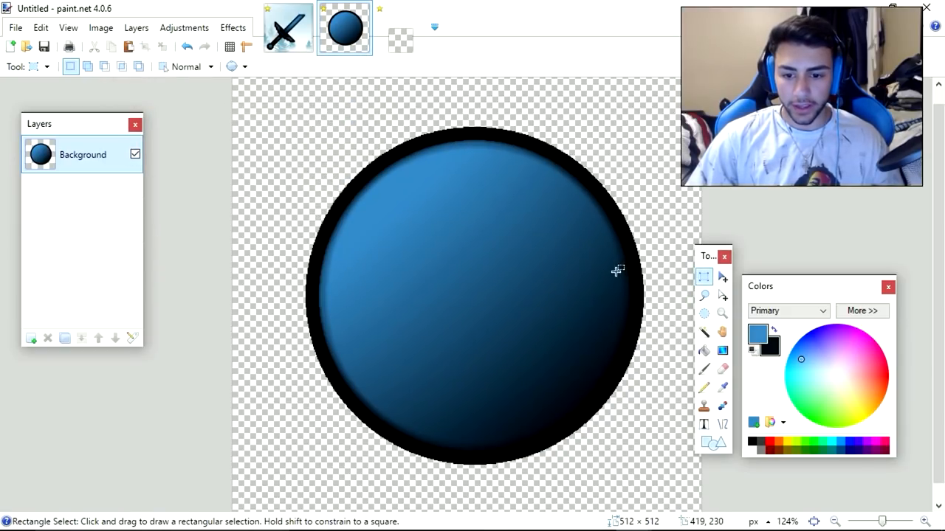
pyautogui.scroll(-3)
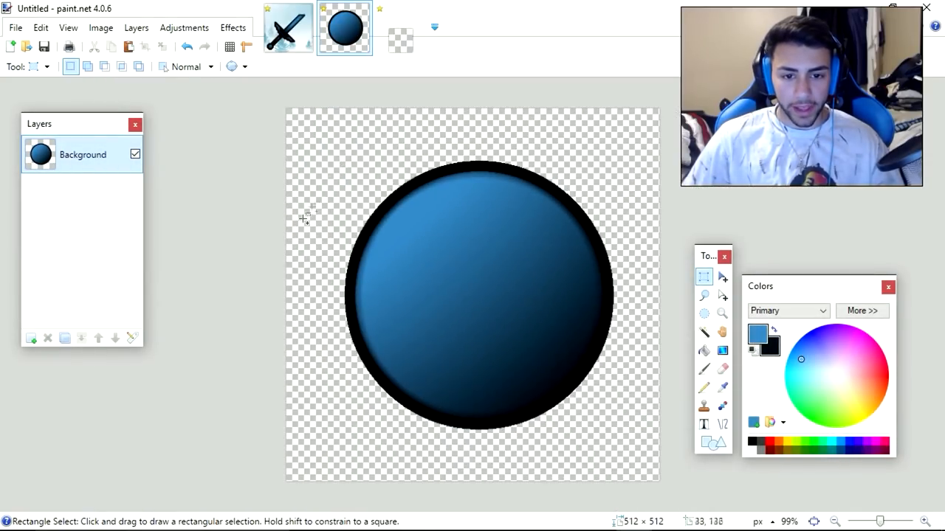
pyautogui.moveTo(510, 298)
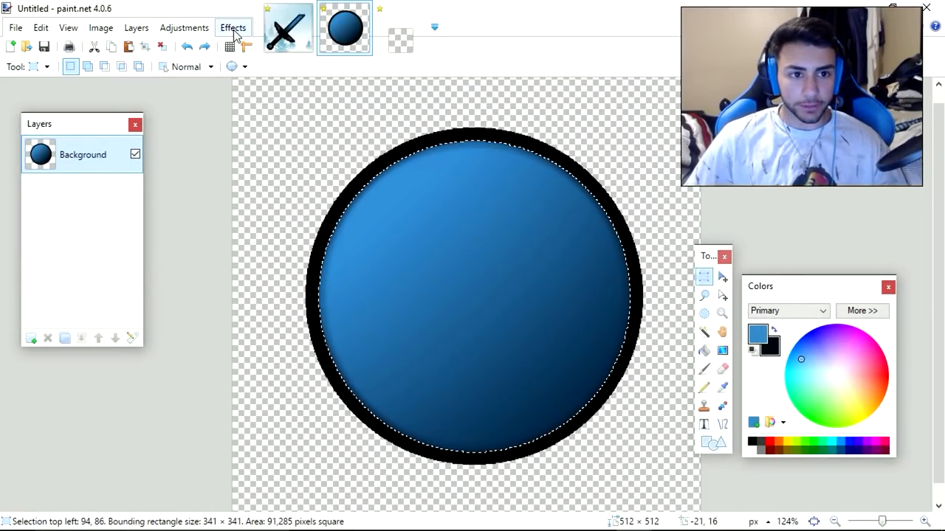
pyautogui.click(233, 27)
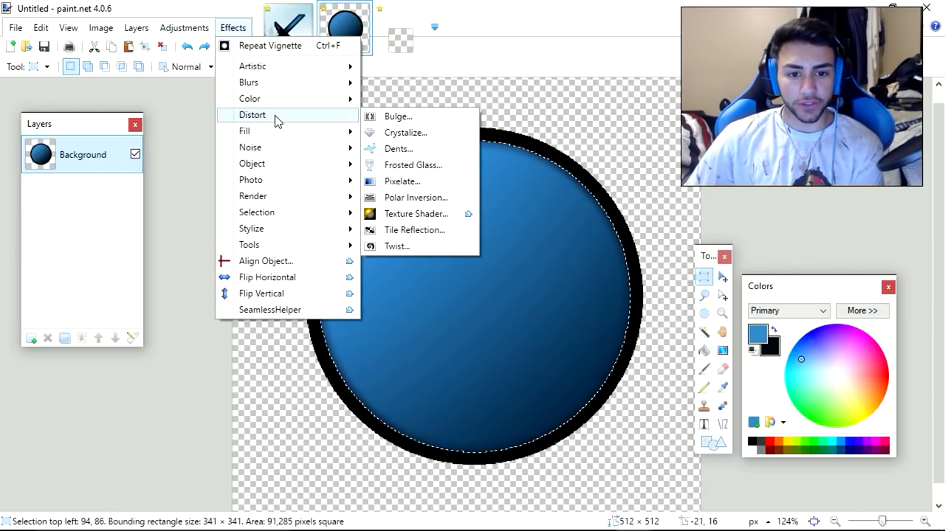
pyautogui.click(397, 246)
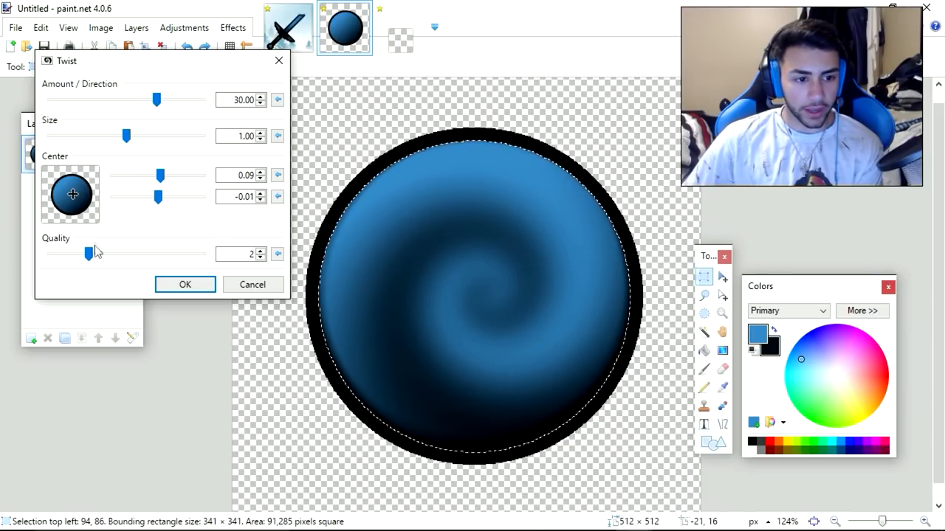
pyautogui.moveTo(125, 136); pyautogui.dragTo(157, 135)
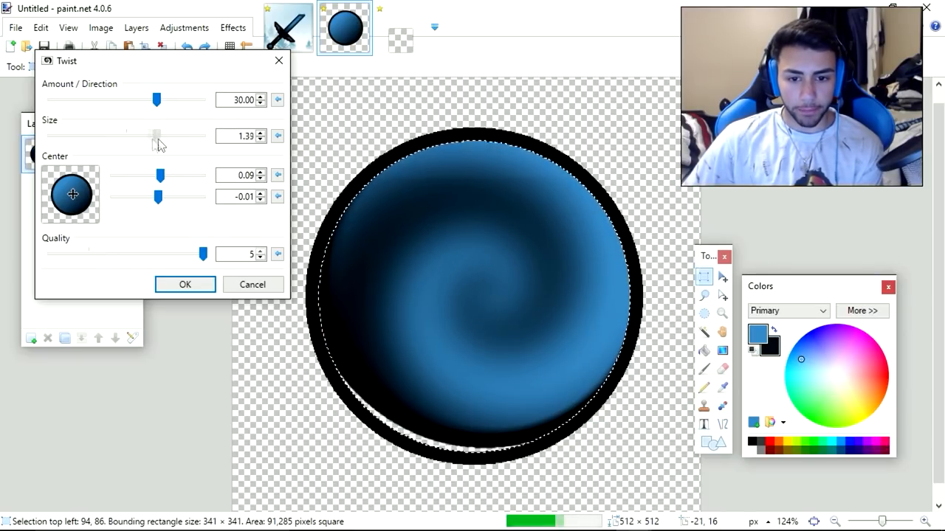
pyautogui.moveTo(157, 100); pyautogui.dragTo(130, 99)
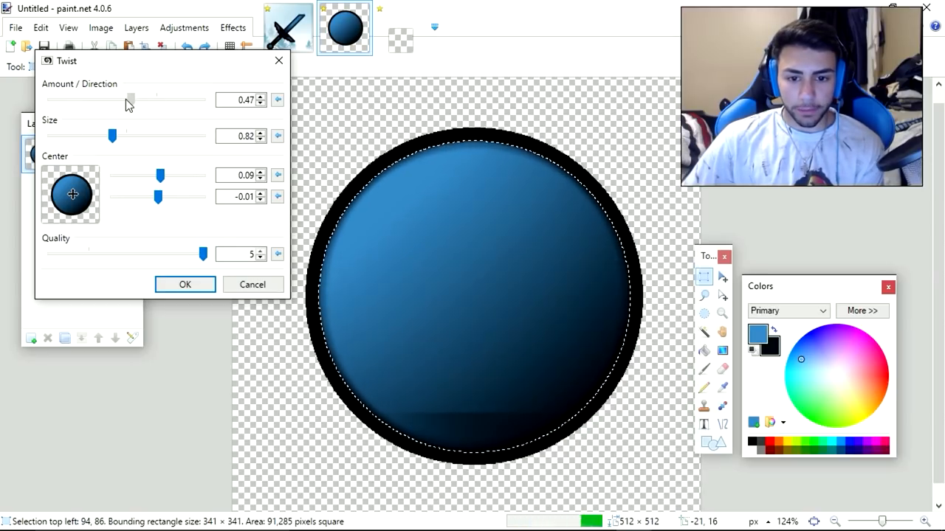
pyautogui.moveTo(129, 100); pyautogui.dragTo(158, 100)
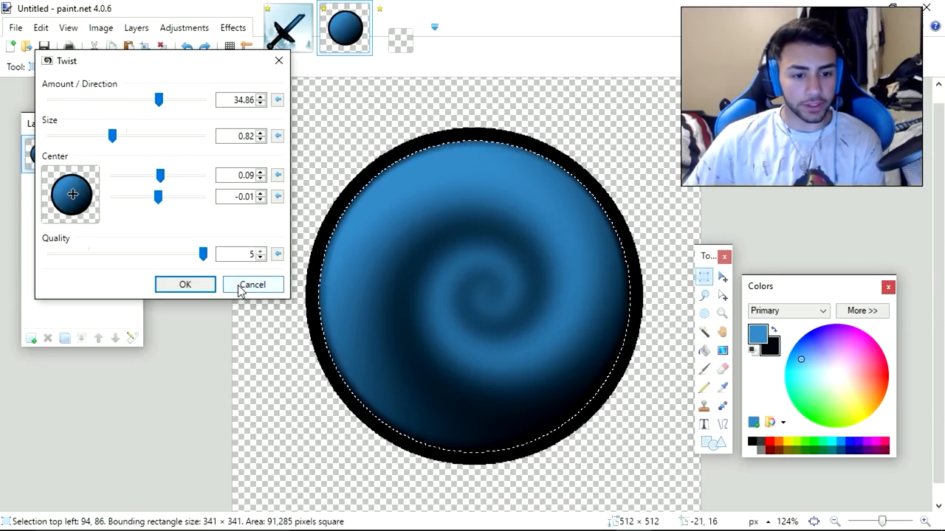
pyautogui.click(252, 284)
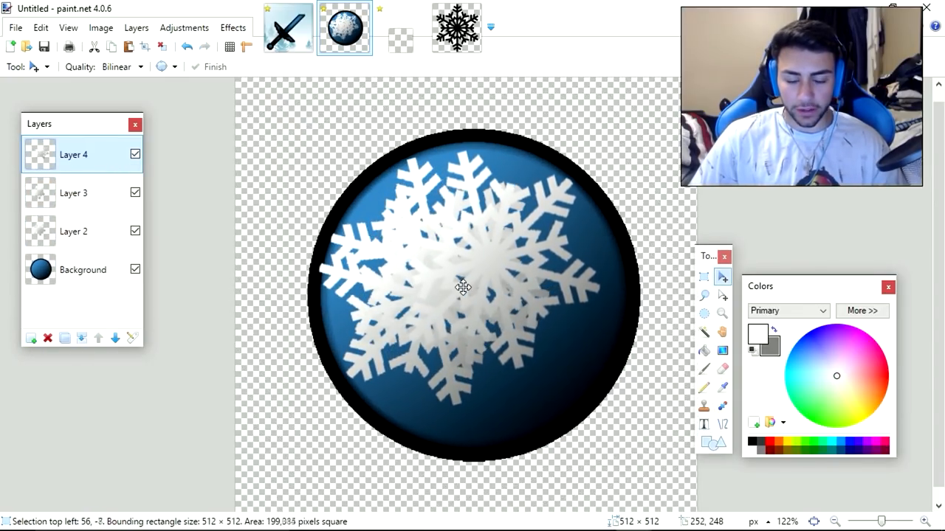
# Lower a snowflake layer's opacity to 30 in Layer Properties.
pyautogui.click(31, 338)
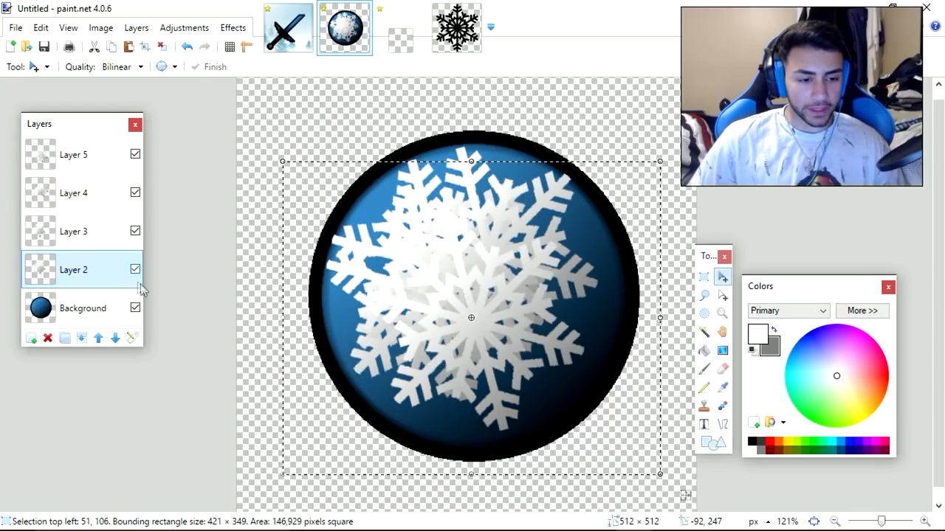
pyautogui.doubleClick(73, 269)
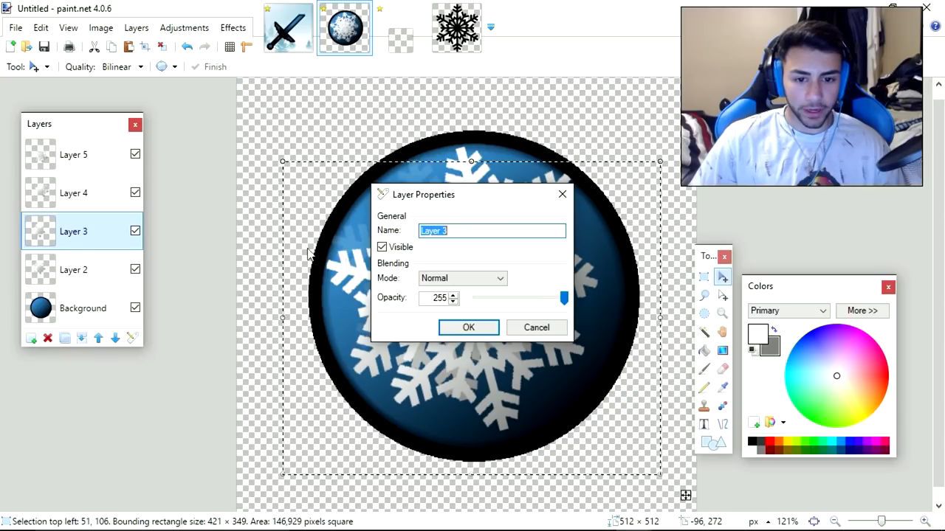
pyautogui.moveTo(565, 298); pyautogui.dragTo(485, 298)
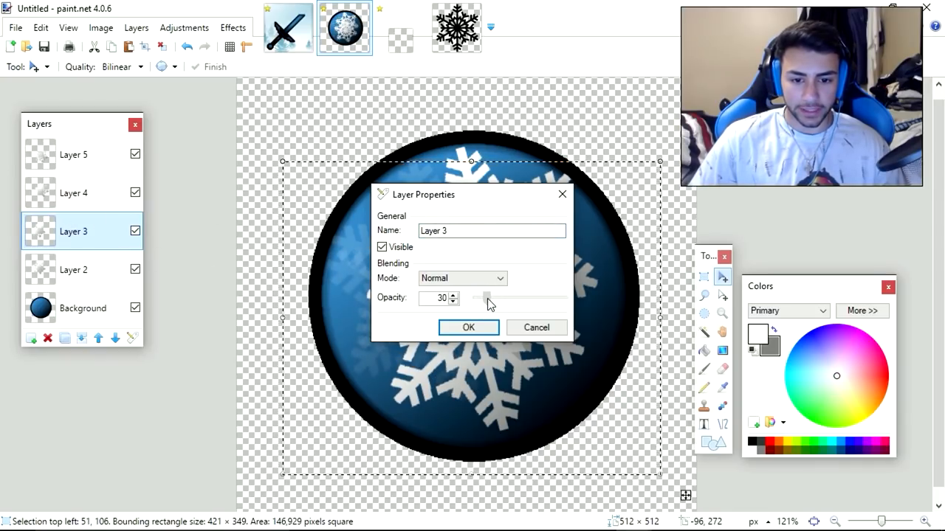
pyautogui.click(468, 327)
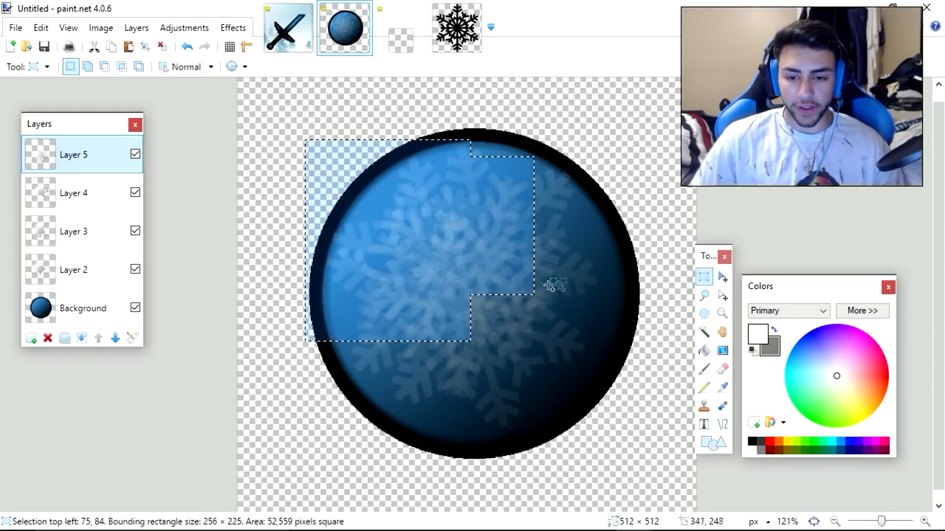
# Select the pearl's inner circle and merge the faint snowflake layers into one.
pyautogui.click(73, 192)
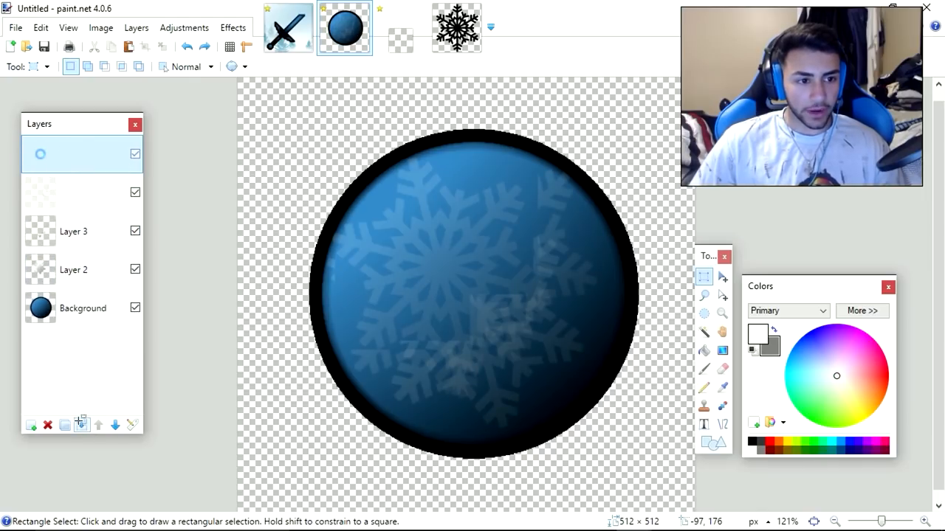
pyautogui.click(435, 236)
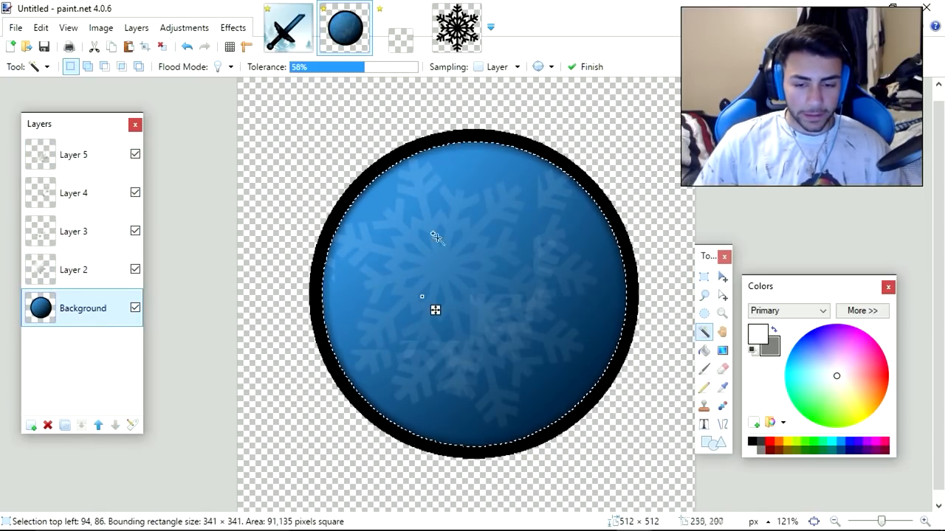
pyautogui.moveTo(389, 238)
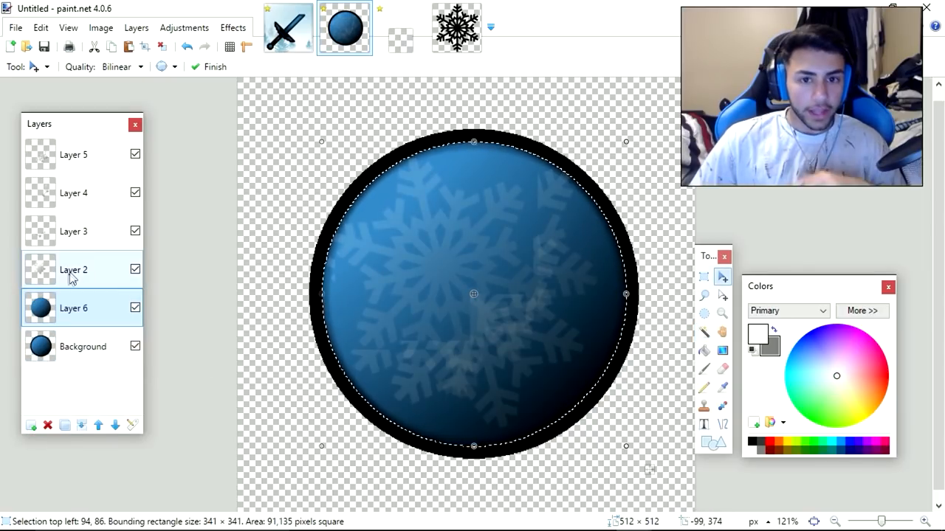
pyautogui.click(73, 270)
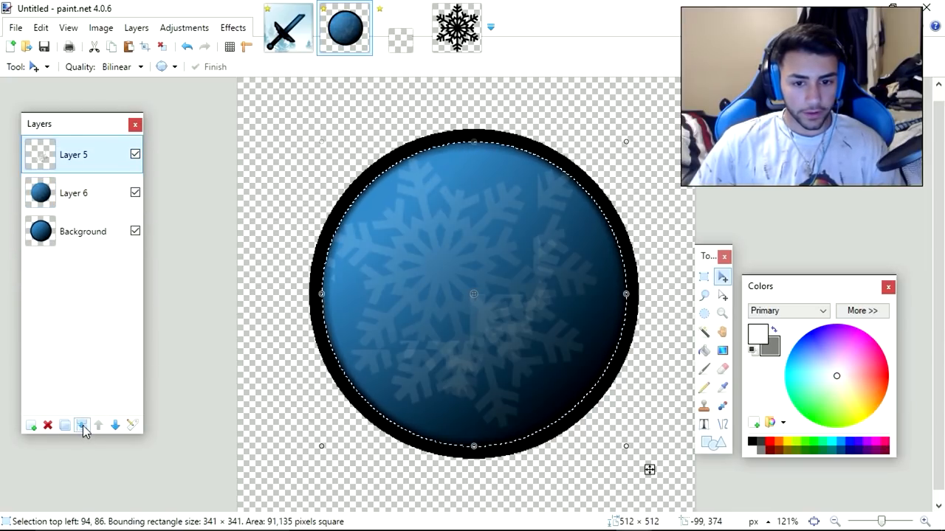
pyautogui.click(47, 425)
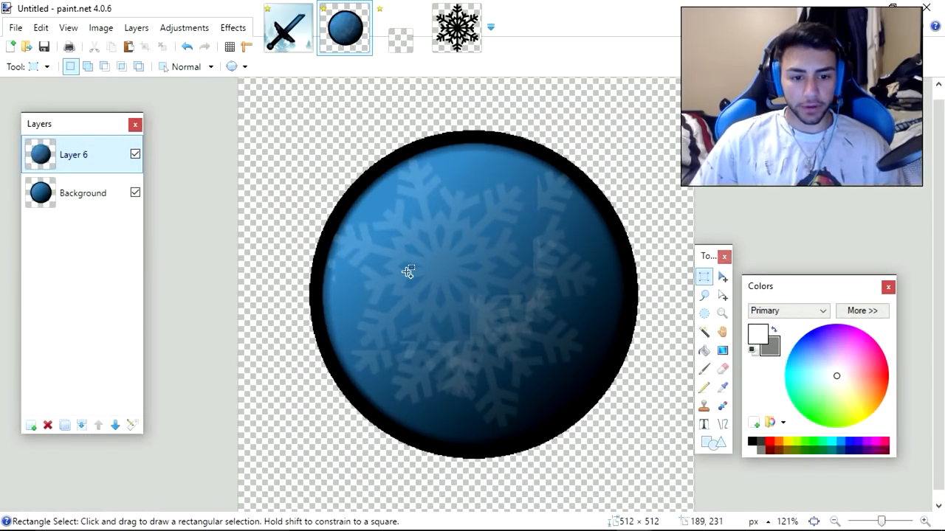
# Apply an Average Blur to the snowflake pattern inside the pearl.
pyautogui.click(232, 27)
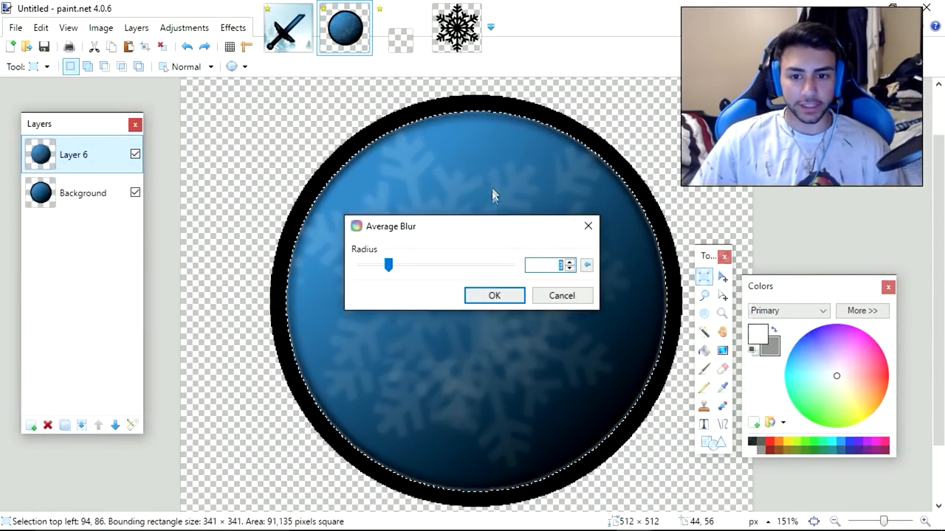
pyautogui.click(494, 295)
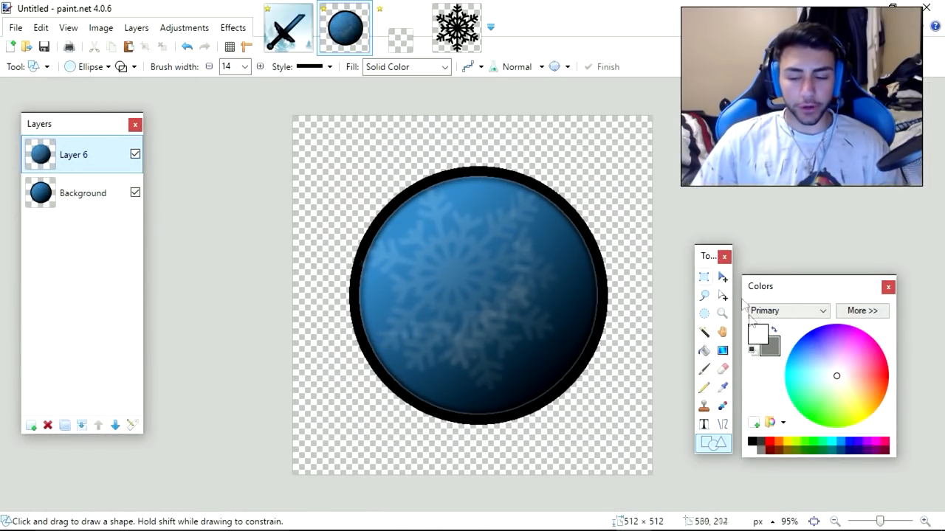
# Select the rim ring on the new layer and shade it with a gradient.
pyautogui.click(243, 70)
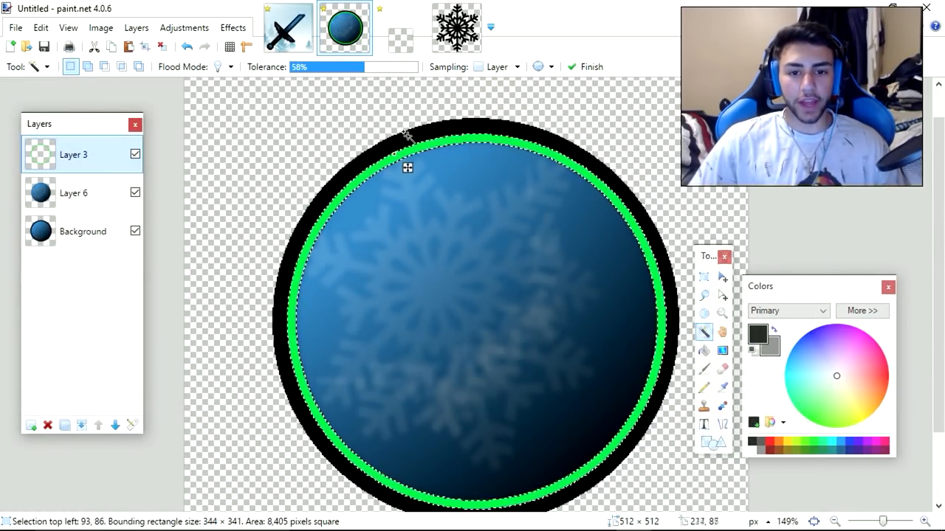
pyautogui.scroll(3)
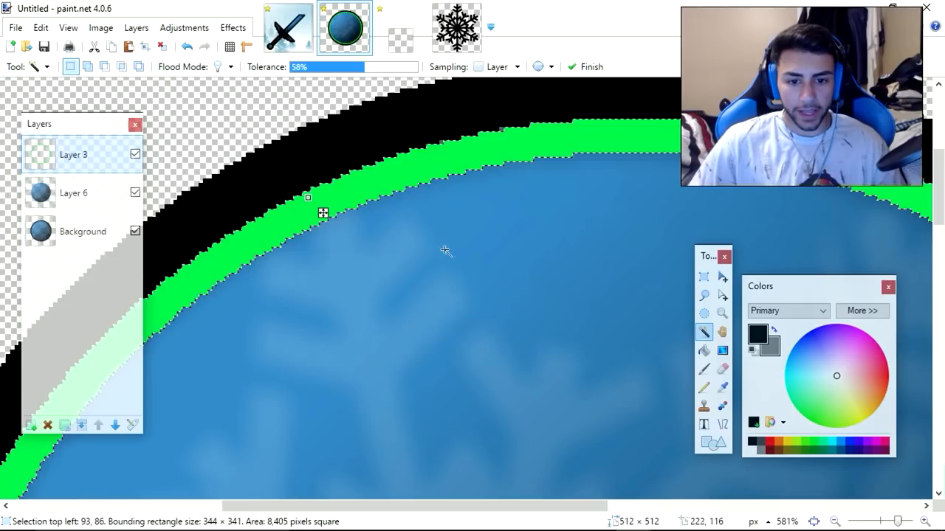
pyautogui.click(704, 387)
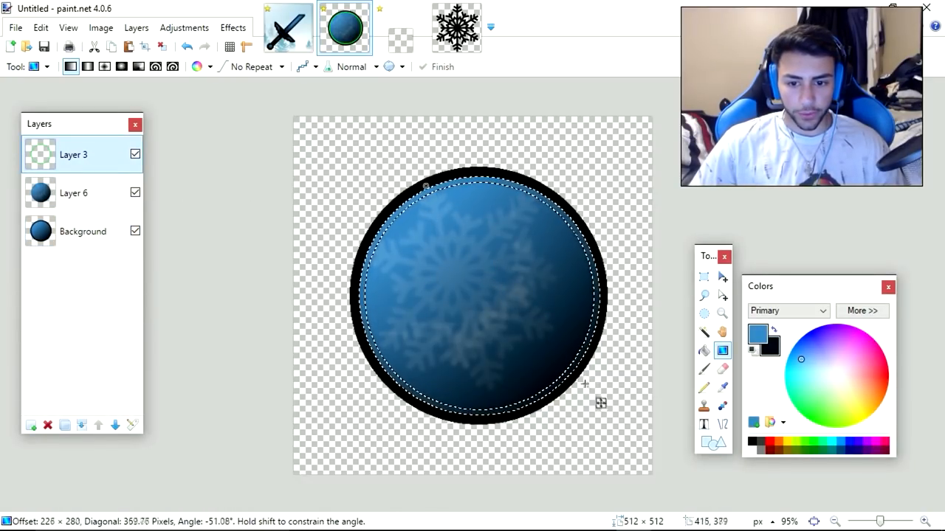
pyautogui.click(184, 27)
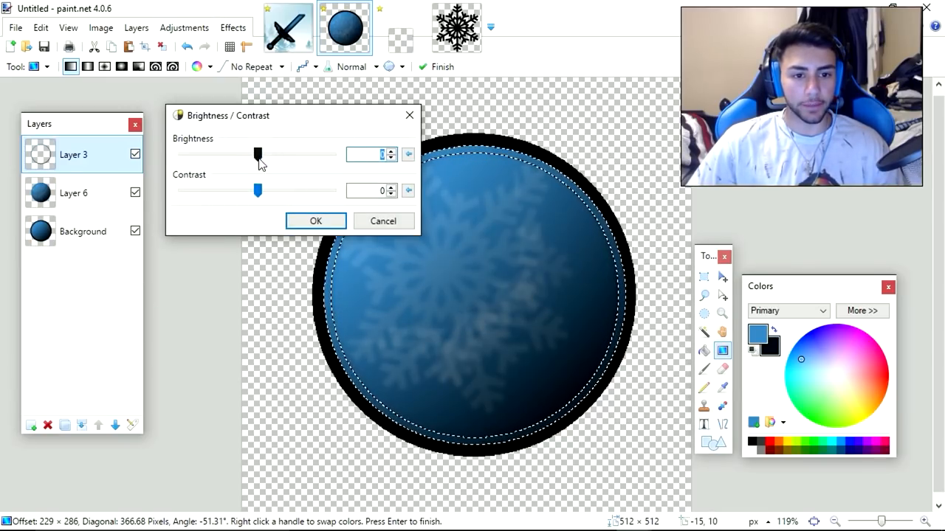
# Set the rim's brightness in the Brightness/Contrast dialog.
pyautogui.click(315, 221)
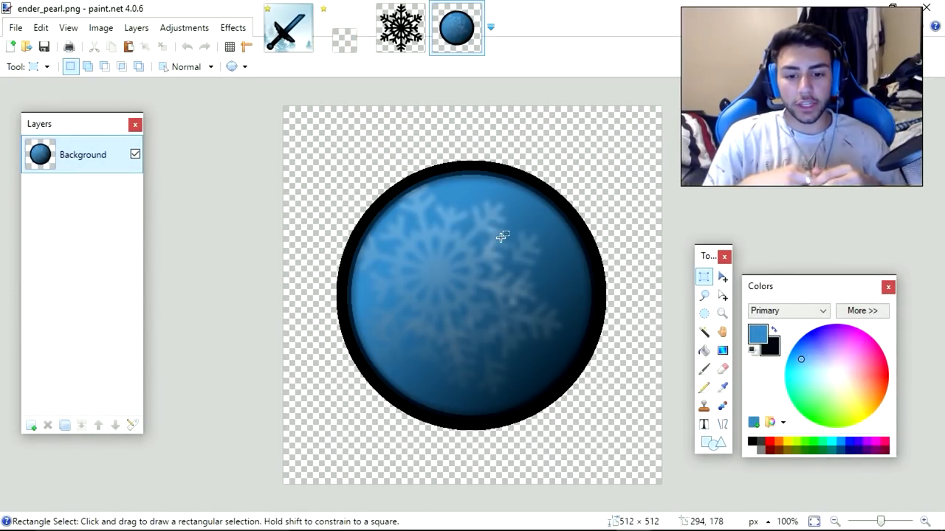
pyautogui.moveTo(500, 258)
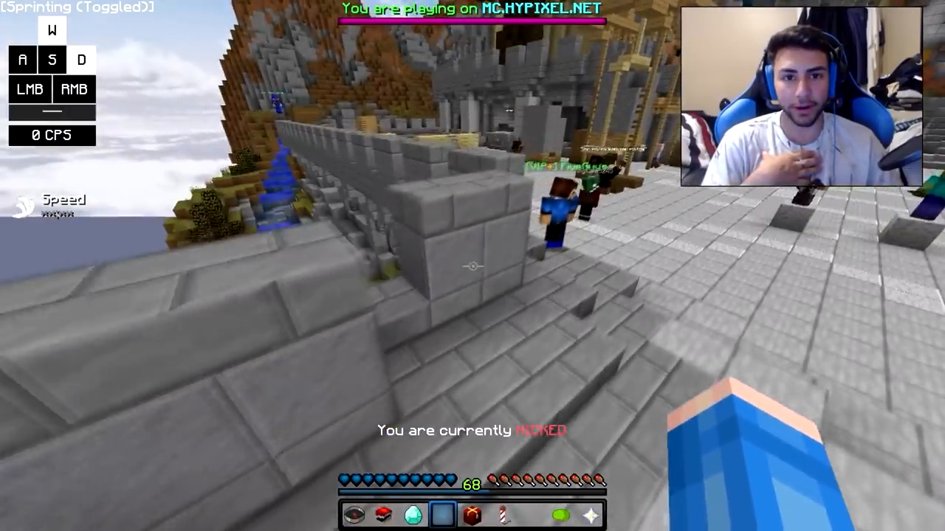
pyautogui.moveTo(472, 266)
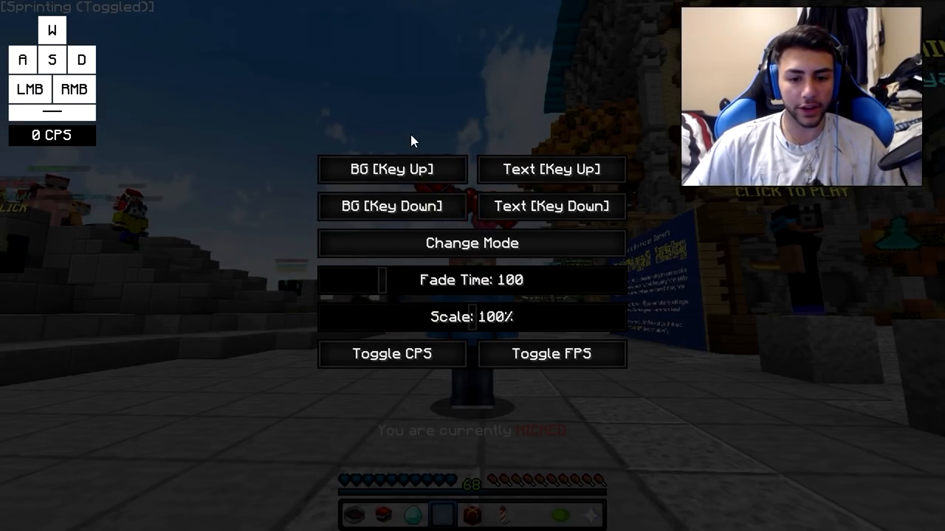
pyautogui.moveTo(388, 270)
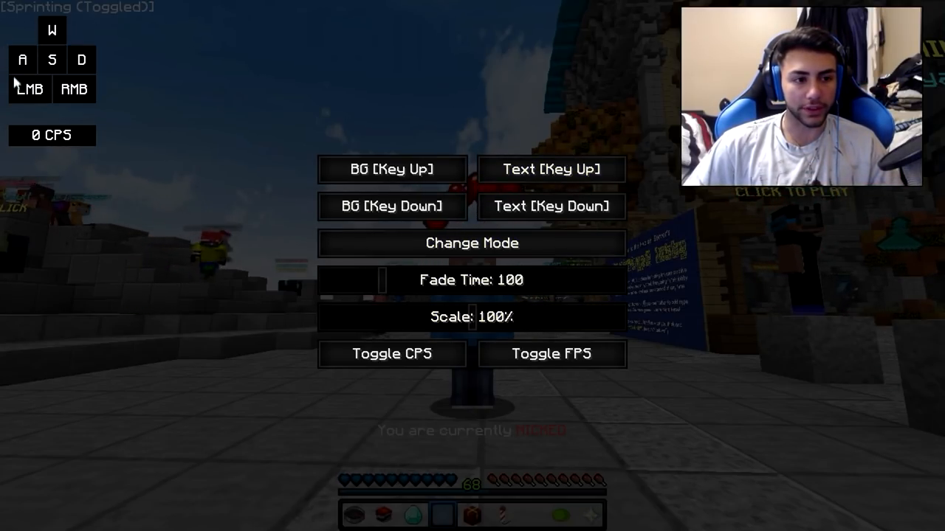
# Toggle the FPS counter on, off, and back on in the keystrokes settings.
pyautogui.click(550, 354)
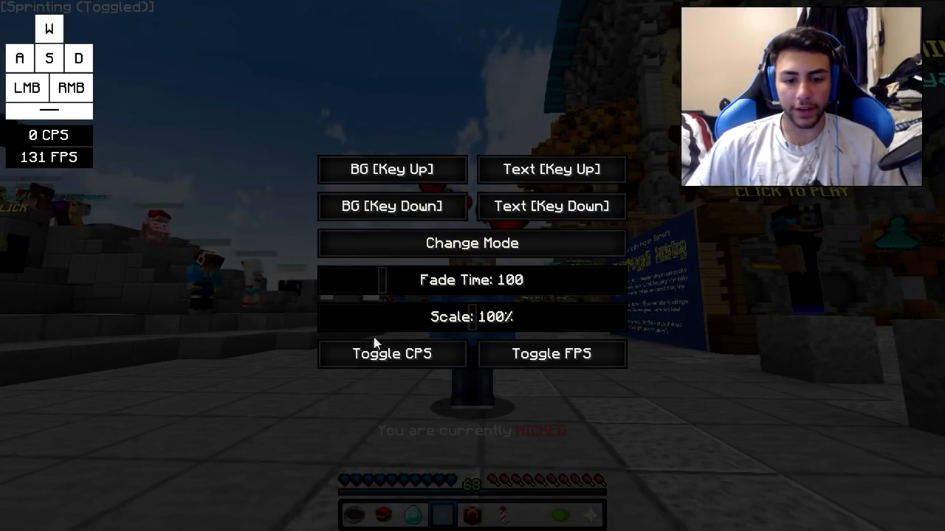
pyautogui.click(551, 353)
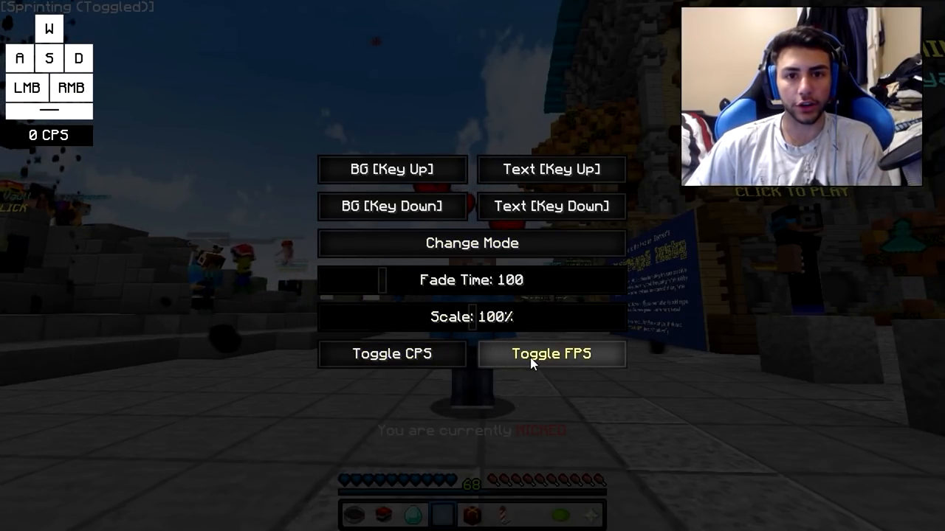
pyautogui.click(550, 353)
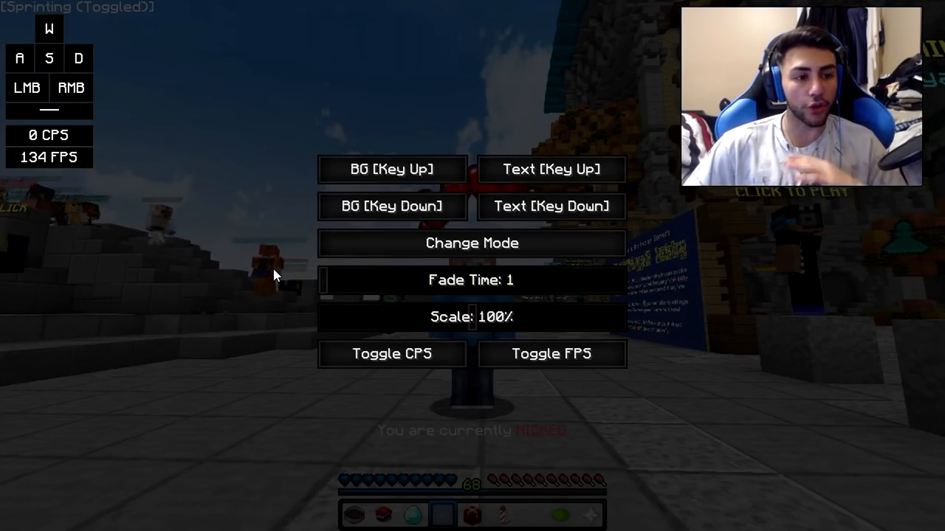
pyautogui.moveTo(228, 190)
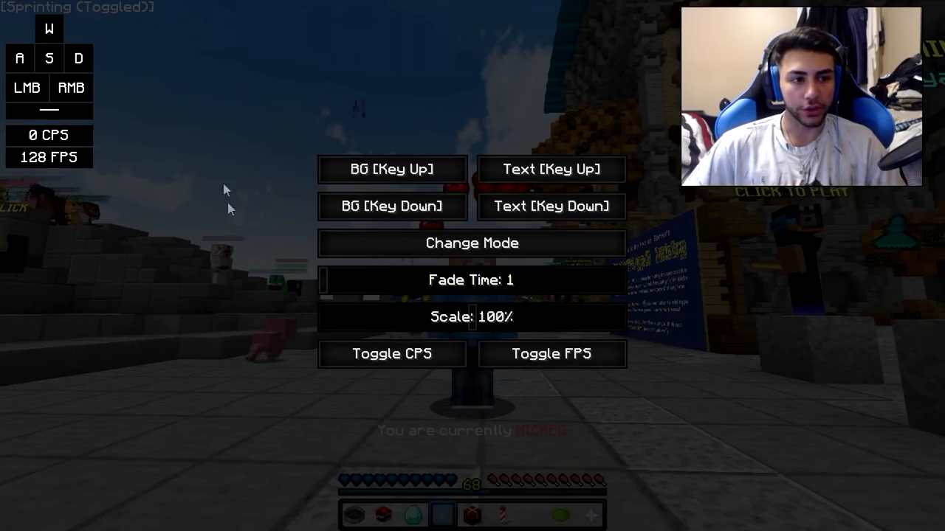
pyautogui.moveTo(362, 282)
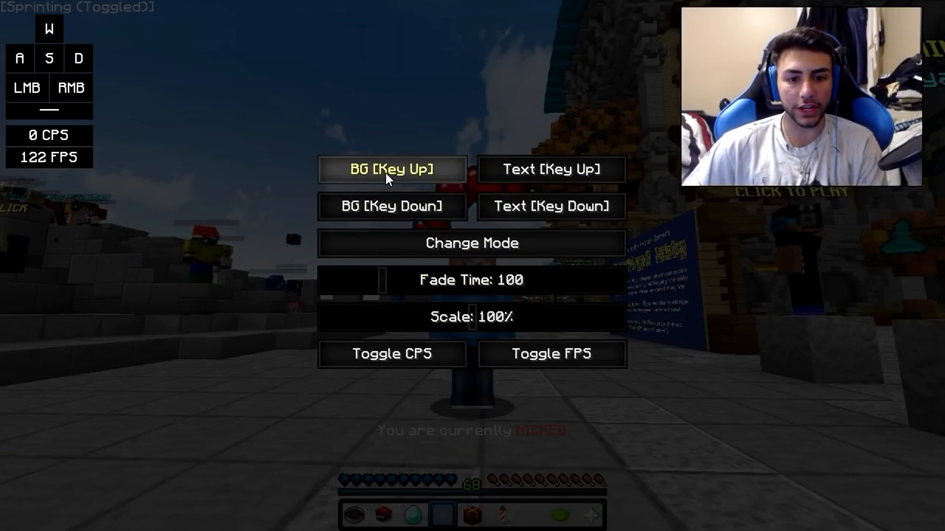
# Set the keystrokes overlay's Key Up background colour to opaque cyan (90, 255, 255, 255).
pyautogui.click(392, 169)
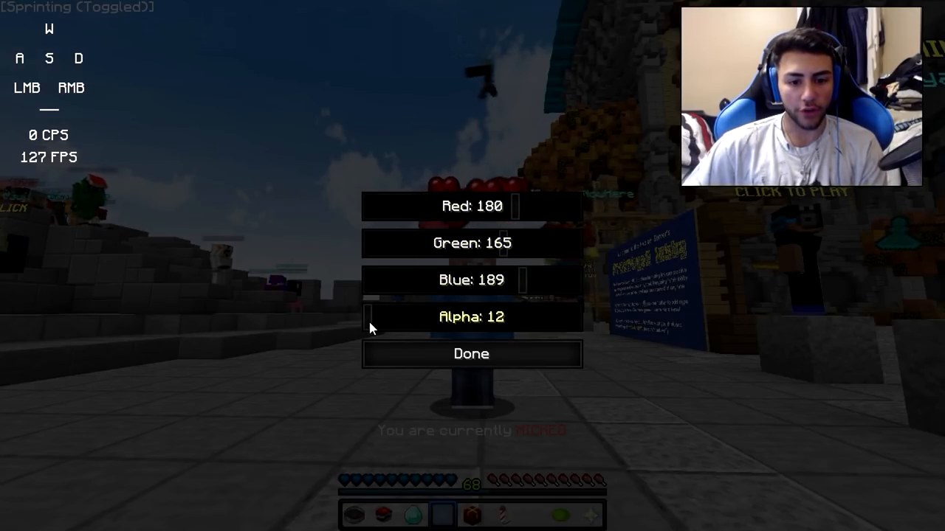
pyautogui.moveTo(371, 318); pyautogui.dragTo(389, 318)
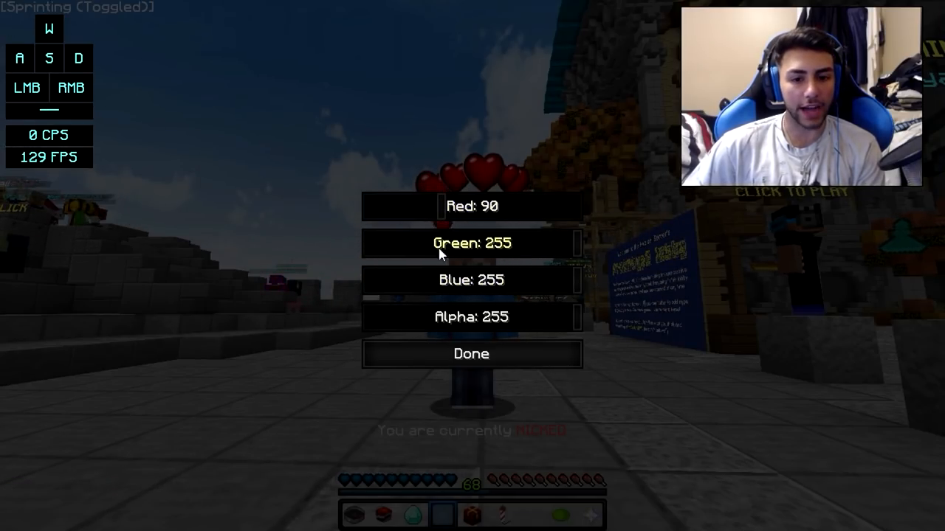
pyautogui.click(471, 354)
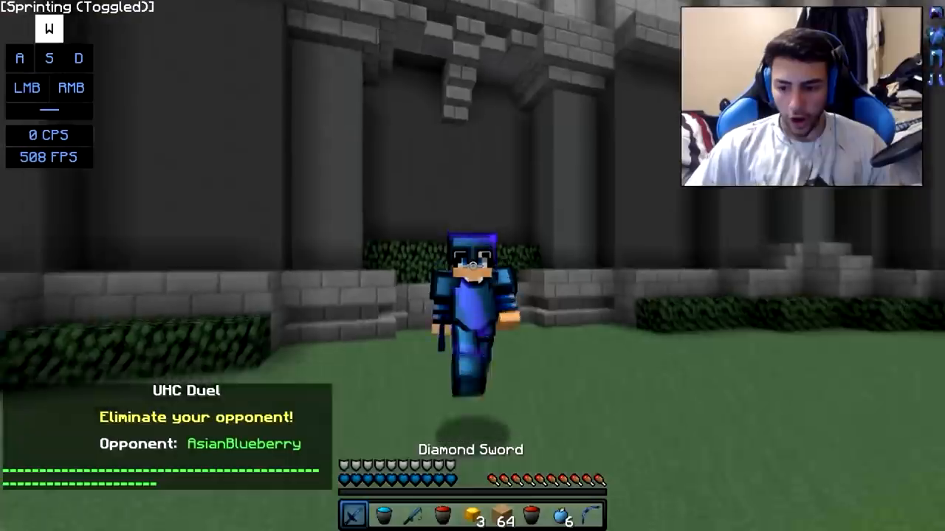
pyautogui.moveTo(473, 266)
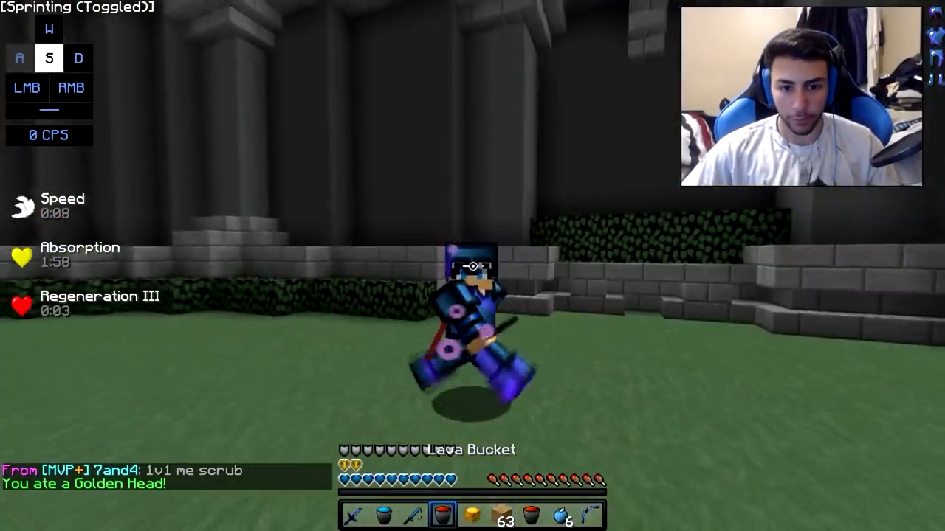
# Fight AsianBlueberry in a UHC duel, then walk around the wooden box in a flat world.
pyautogui.click(472, 266)
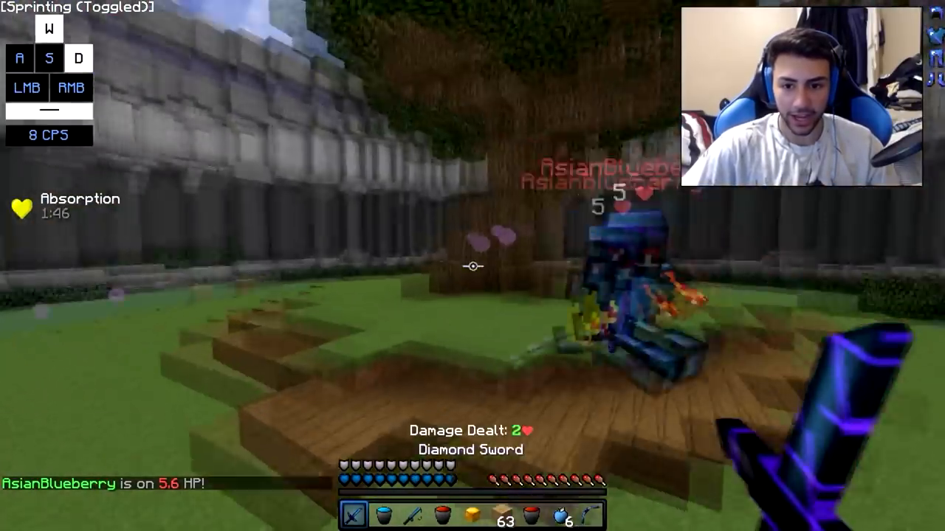
pyautogui.click(473, 266)
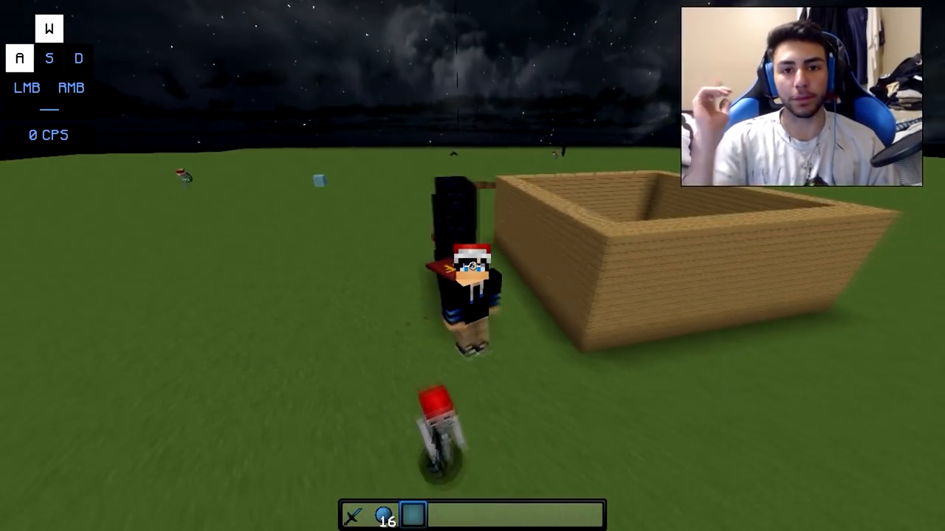
pyautogui.press('s')
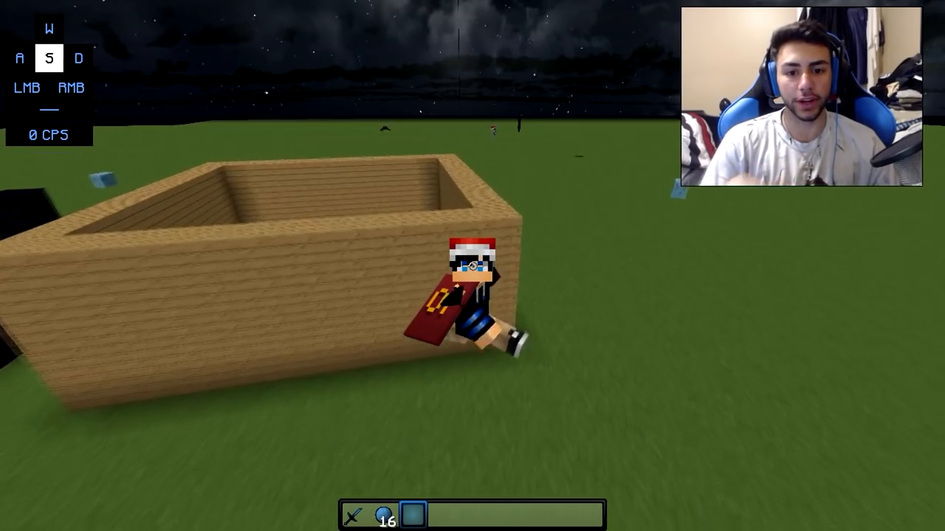